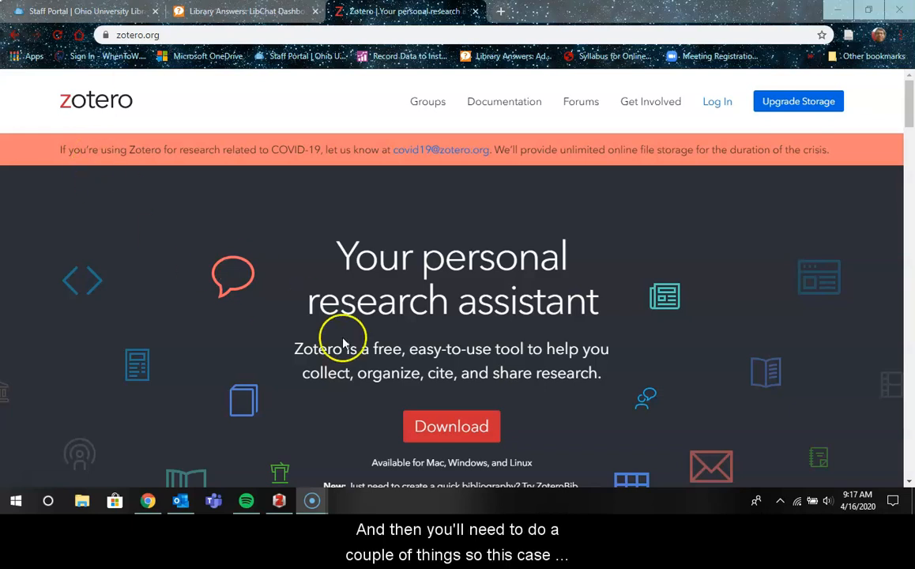
# Step: Open the Zotero downloads page from the zotero.org home page's Download button
pyautogui.click(451, 425)
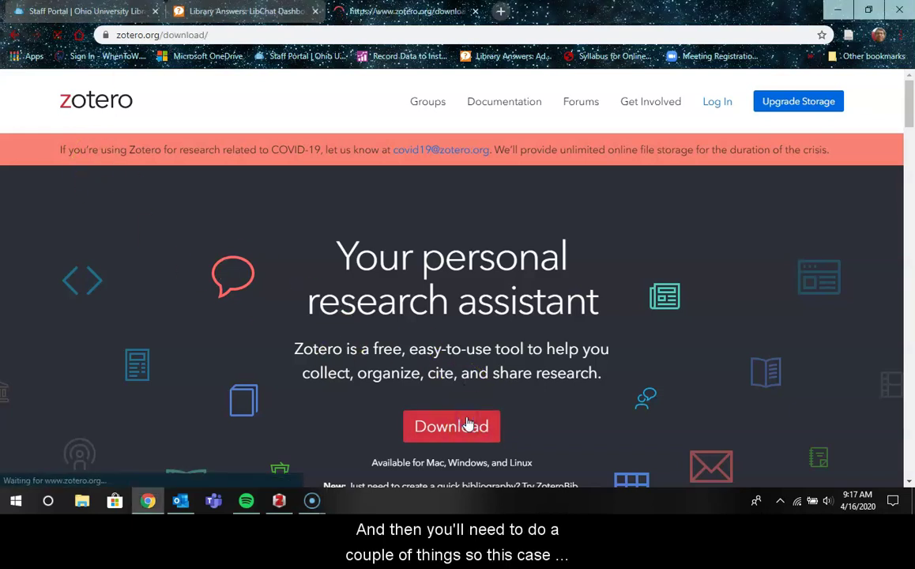
# Step: Let the Downloads page load, showing Zotero 5.0 for Windows and the Chrome Connector
pyautogui.click(451, 426)
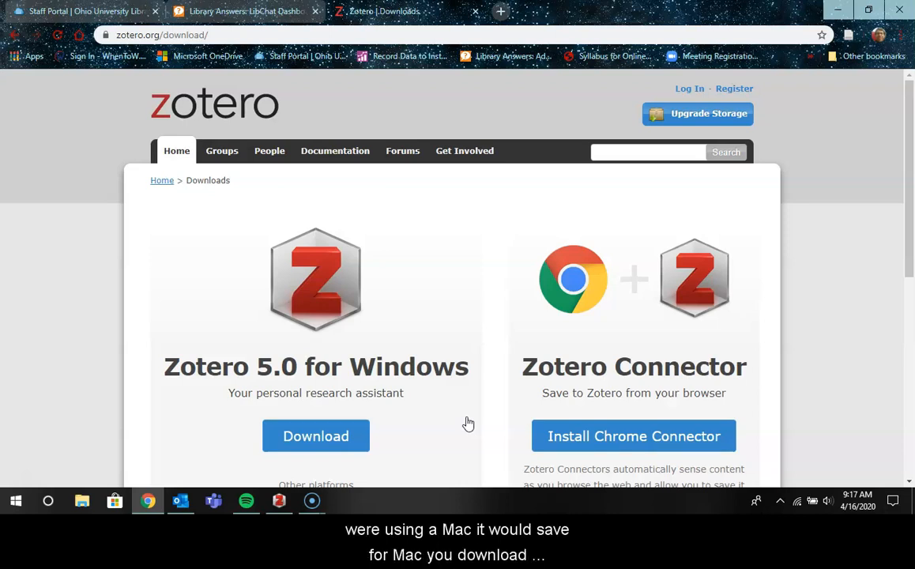
pyautogui.moveTo(378, 346)
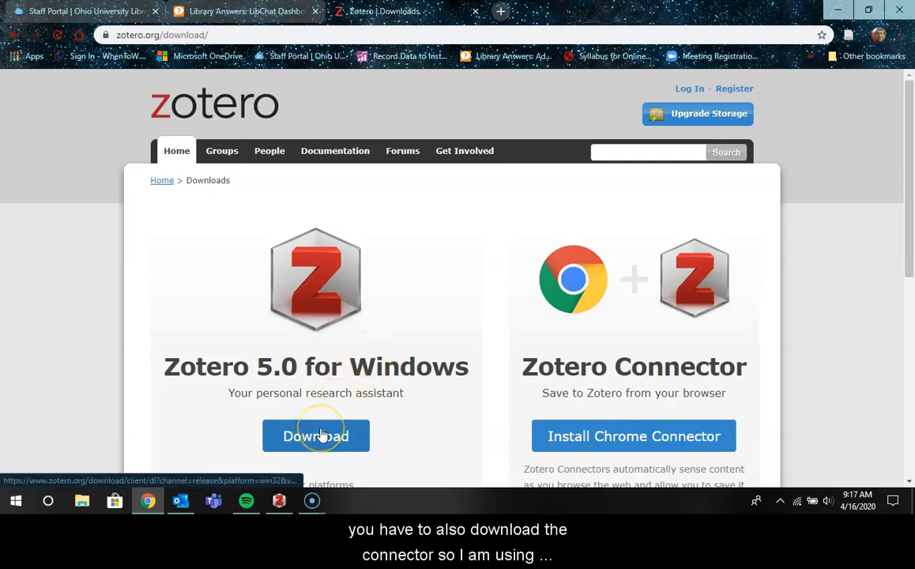
pyautogui.moveTo(600, 365)
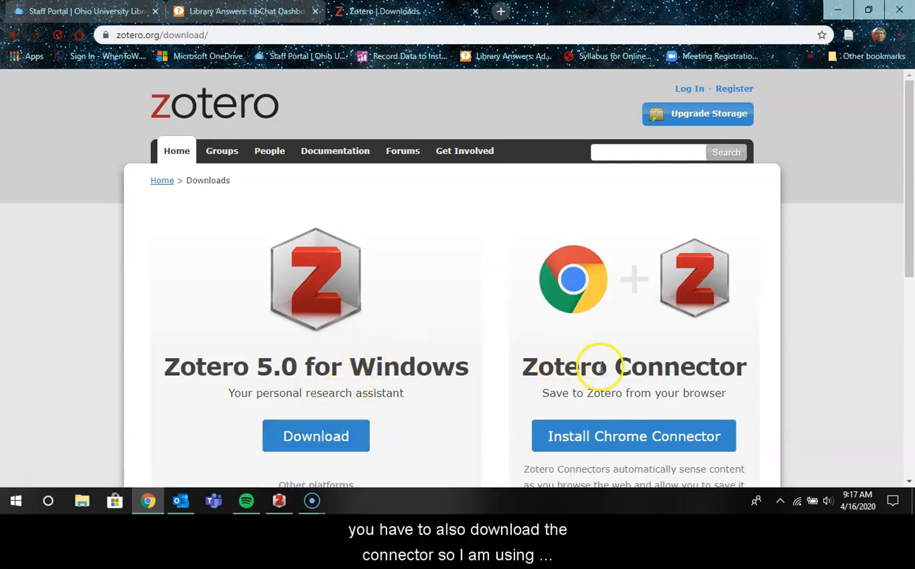
pyautogui.moveTo(687, 436)
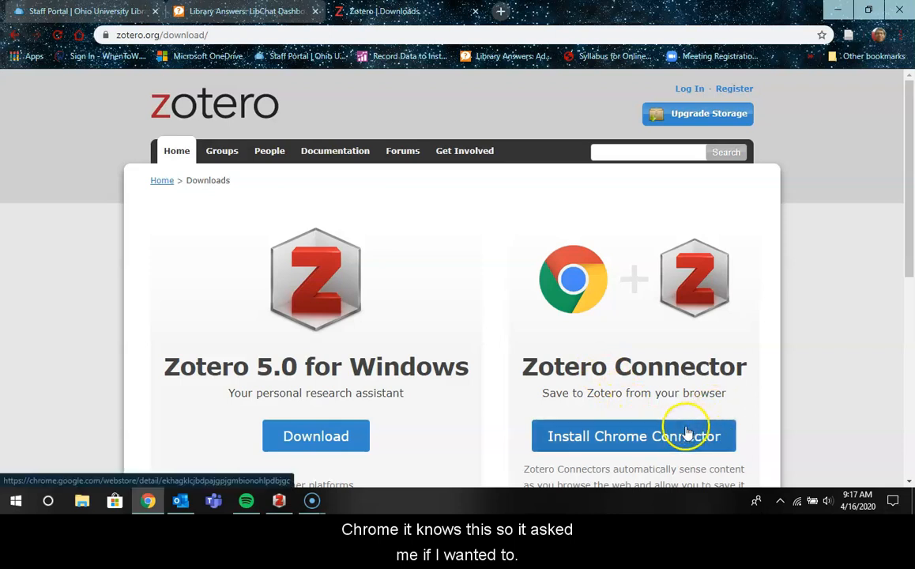
pyautogui.moveTo(616, 243)
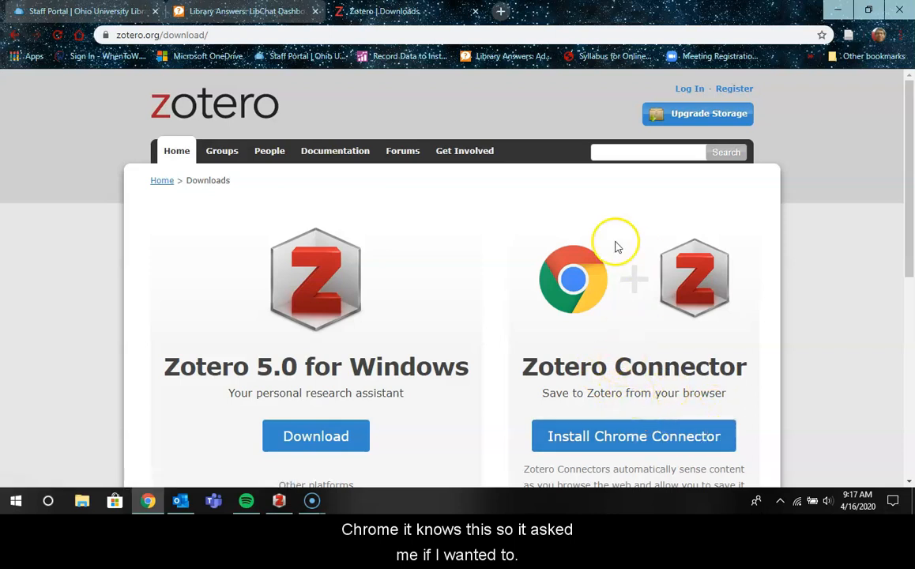
pyautogui.moveTo(592, 283)
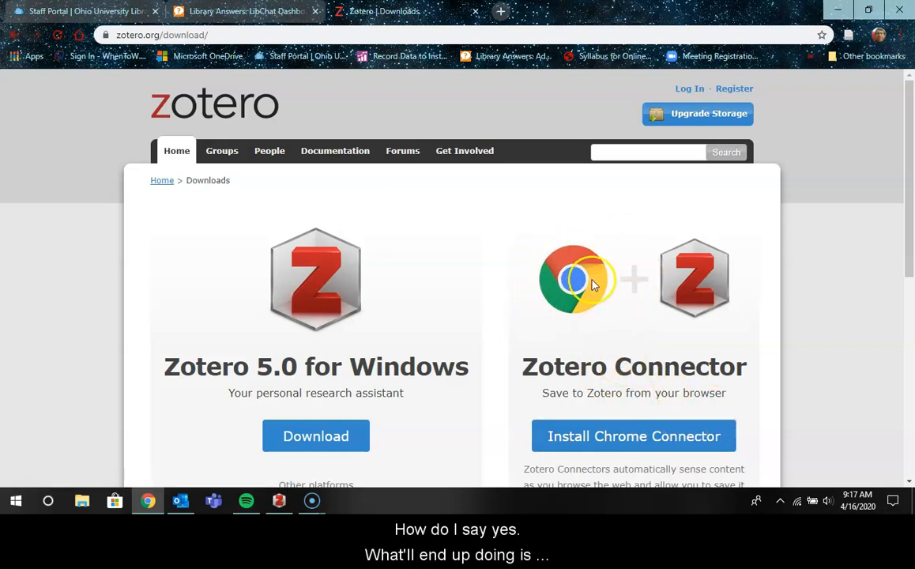
pyautogui.moveTo(717, 204)
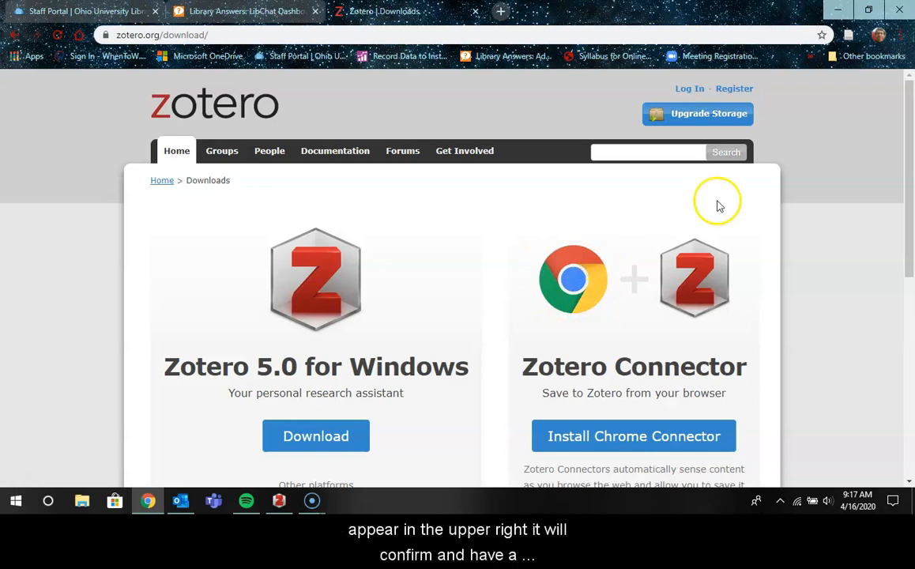
pyautogui.moveTo(610, 307)
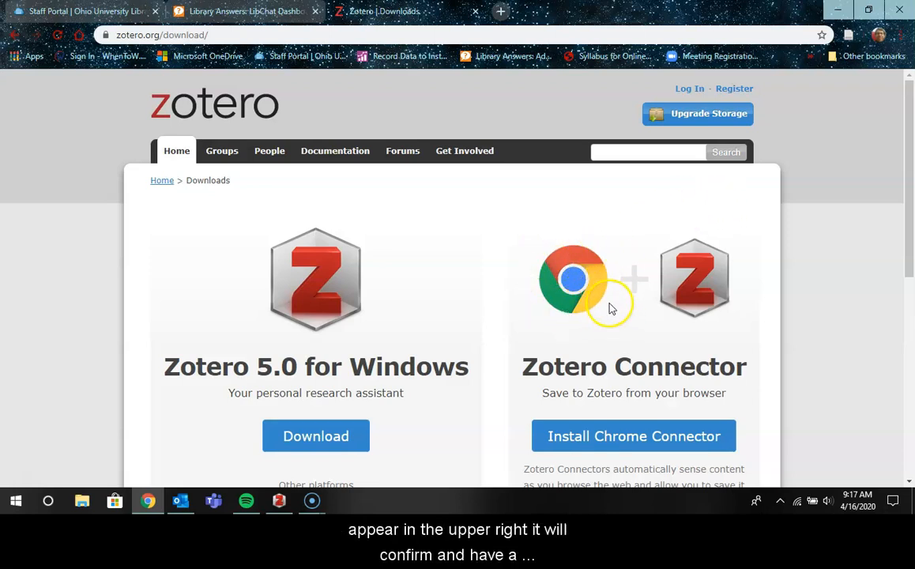
pyautogui.moveTo(749, 147)
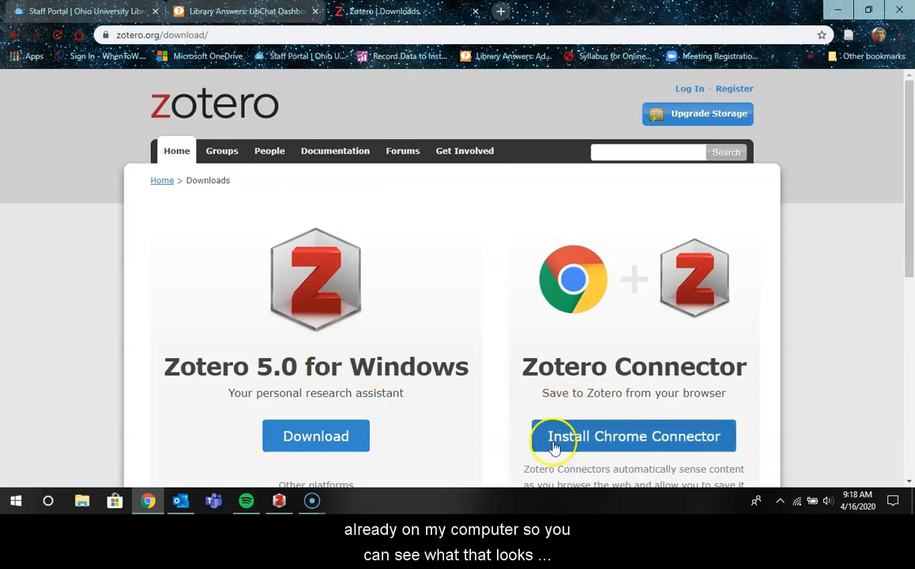
pyautogui.moveTo(279, 500)
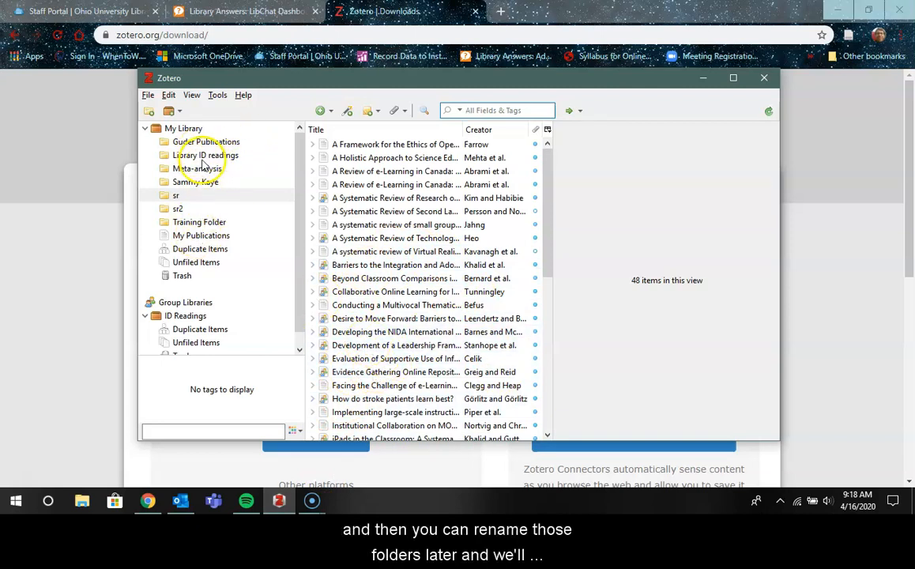
pyautogui.moveTo(196, 207)
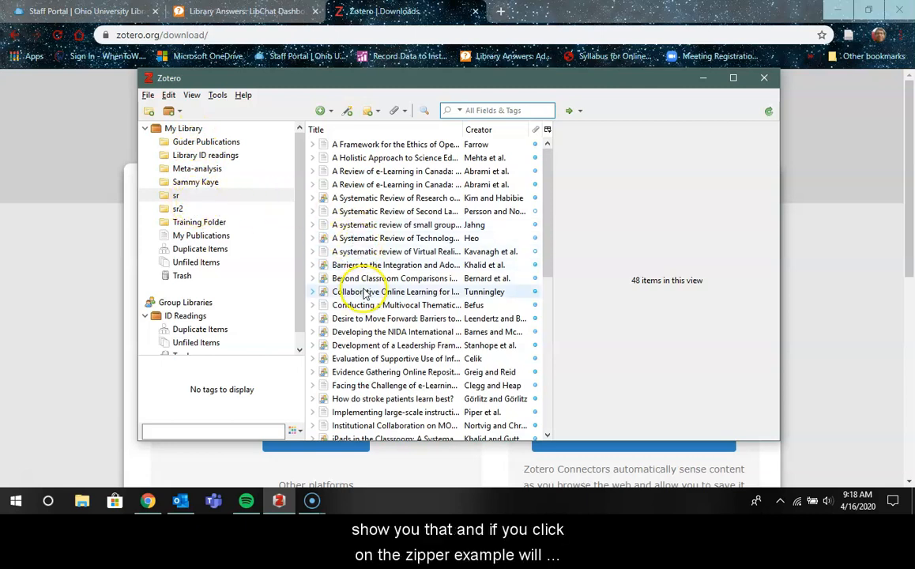
# Step: View the Info pane for 'Barriers to the Integration and Adoption of iPads in Schools'
pyautogui.click(395, 264)
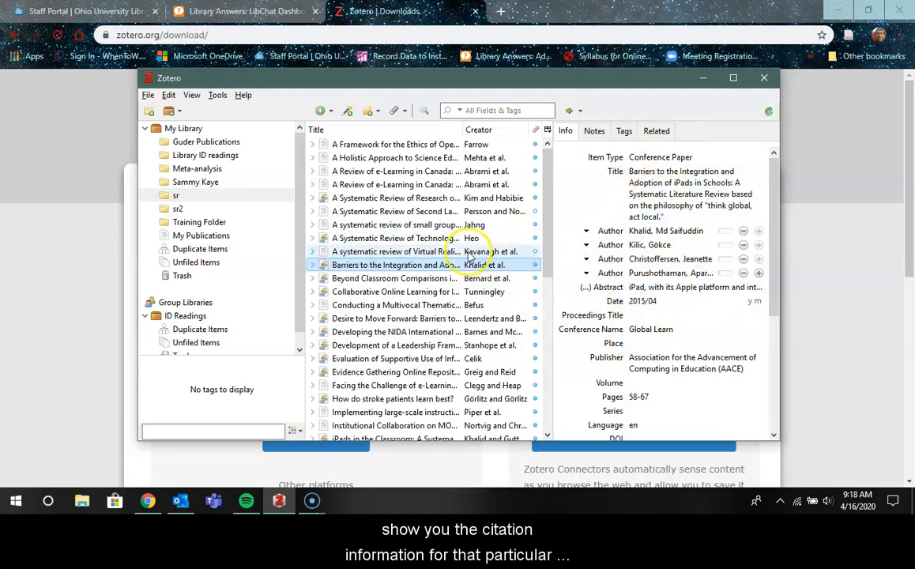
pyautogui.moveTo(842, 205)
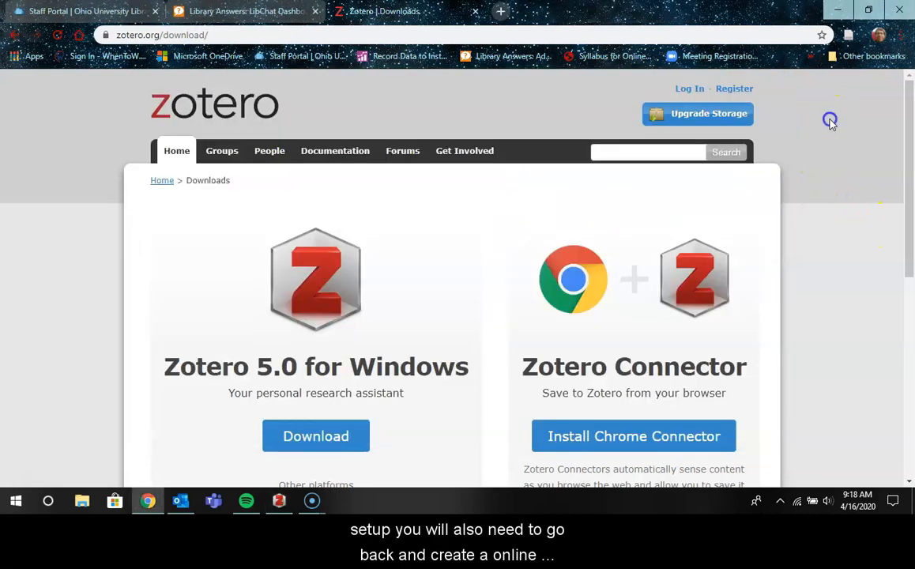
pyautogui.moveTo(685, 88)
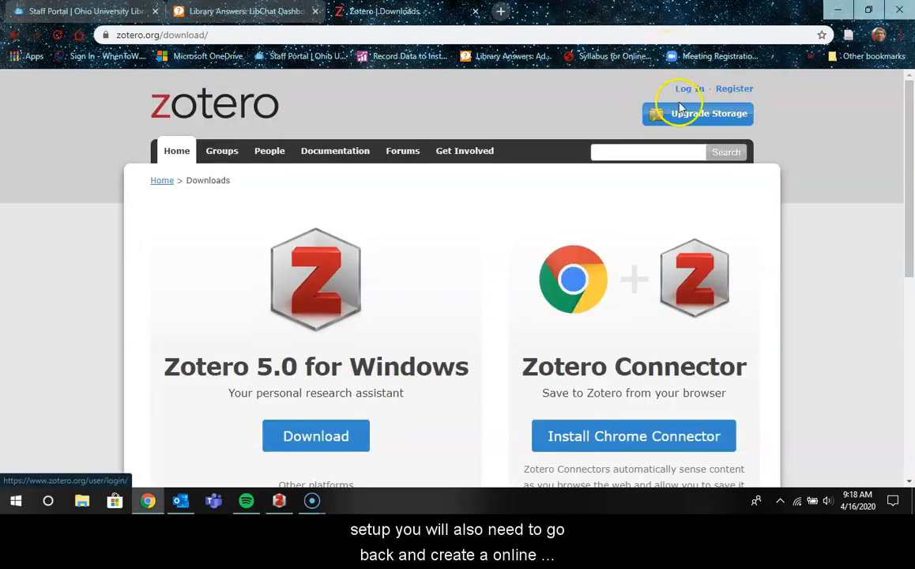
pyautogui.moveTo(689, 88)
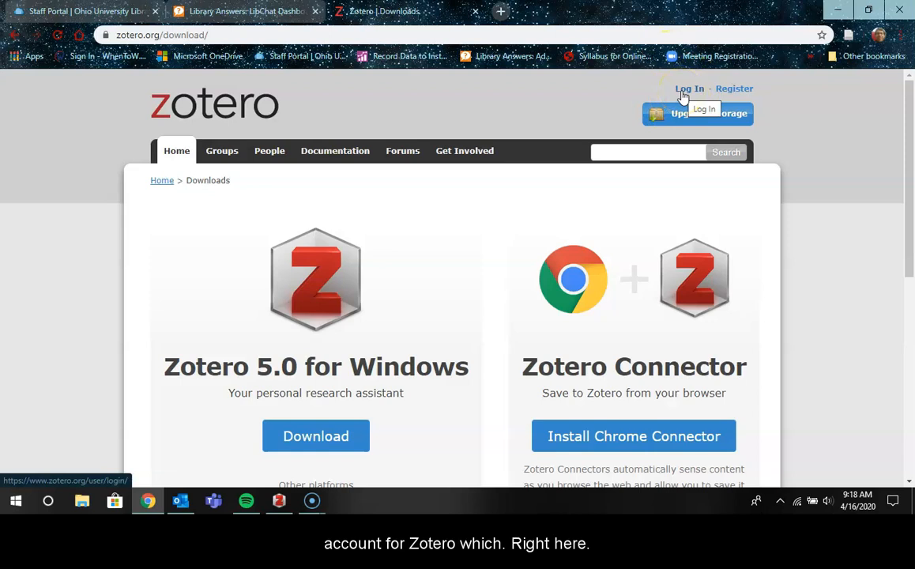
# Step: Go to the zotero.org account login page from the Downloads page
pyautogui.click(689, 88)
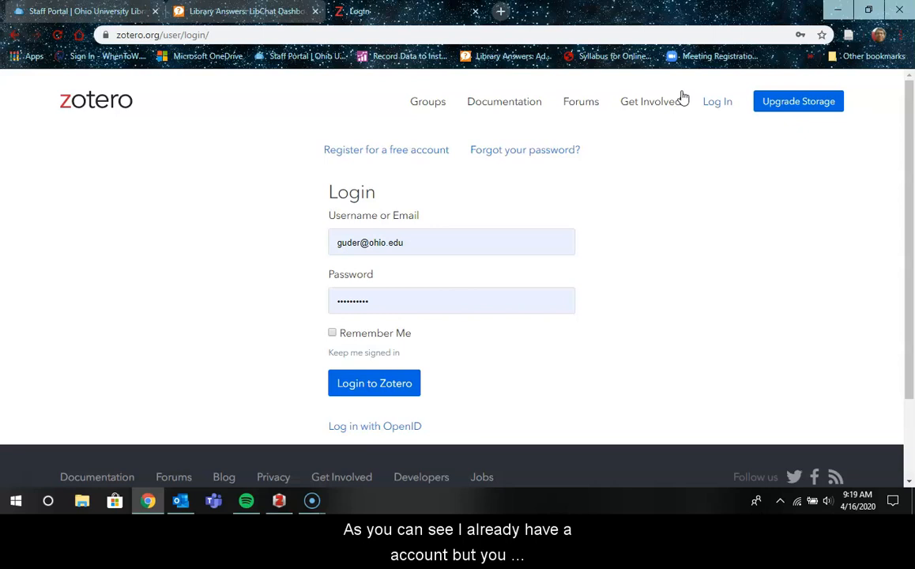
pyautogui.moveTo(395, 149)
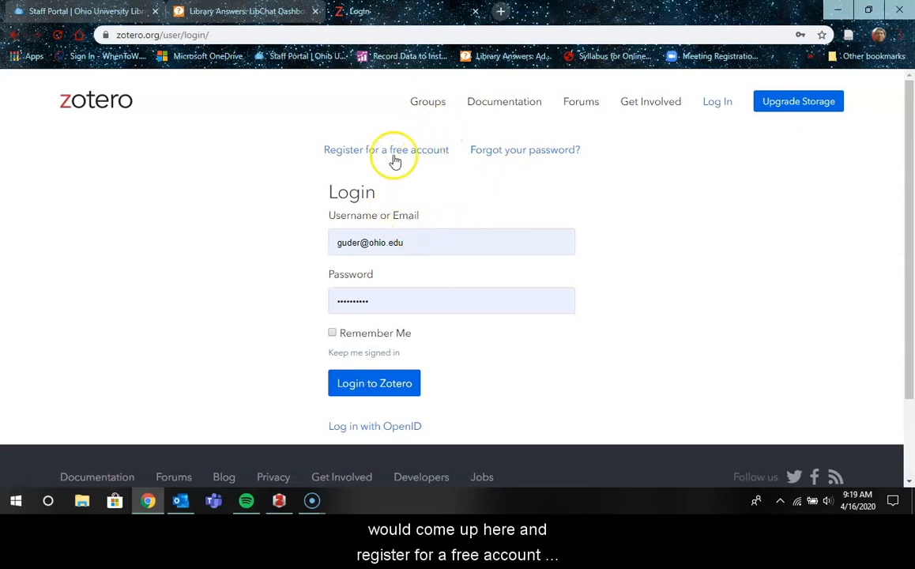
pyautogui.moveTo(429, 191)
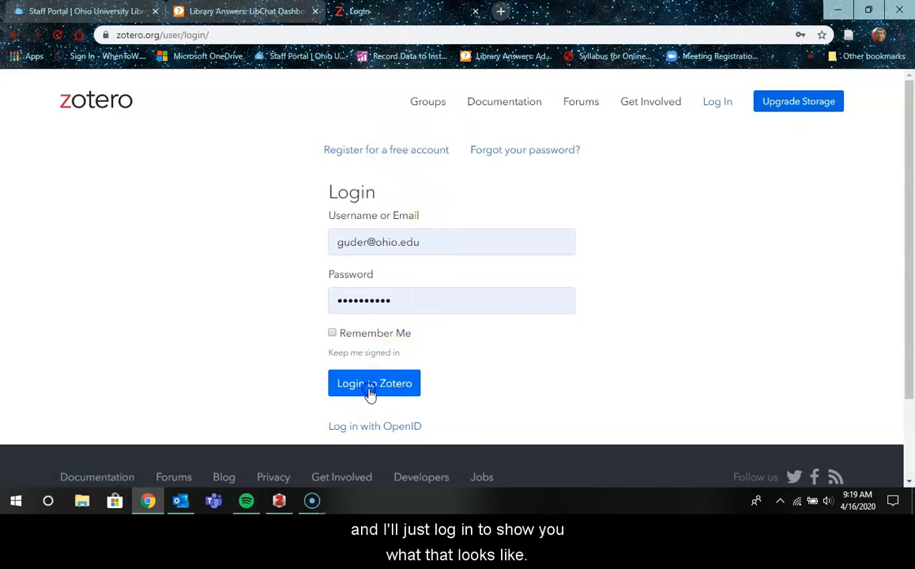
# Step: Log in to the Zotero account and open the Web Library listing 129 items
pyautogui.click(373, 383)
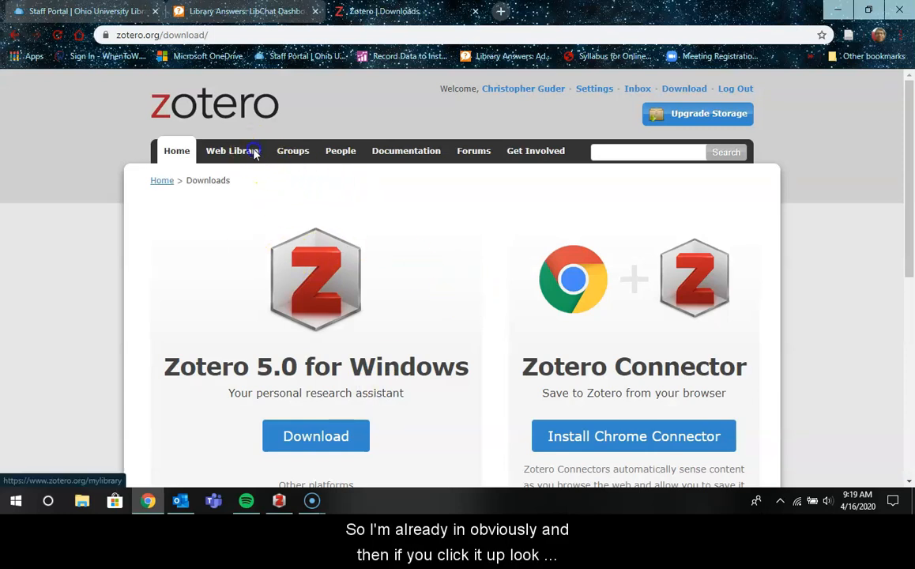
pyautogui.click(227, 150)
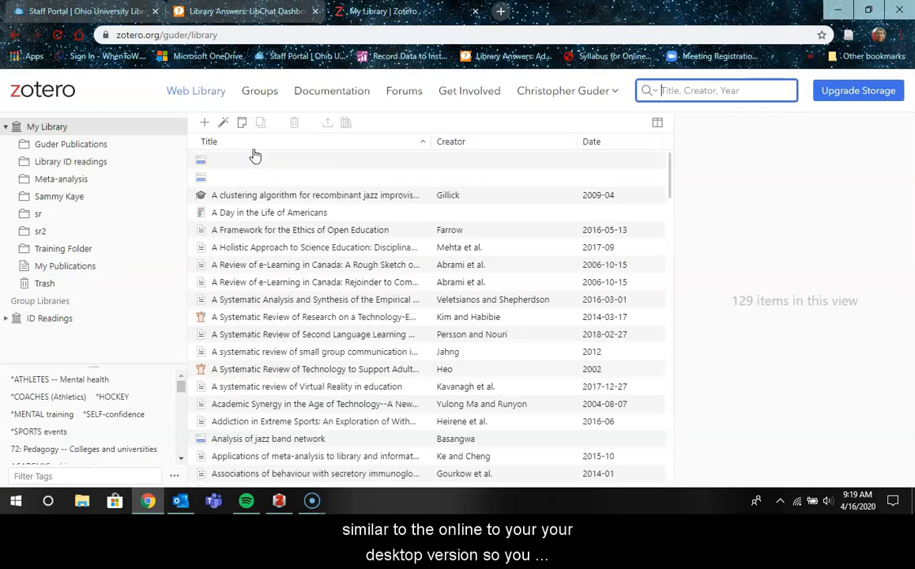
pyautogui.moveTo(141, 143)
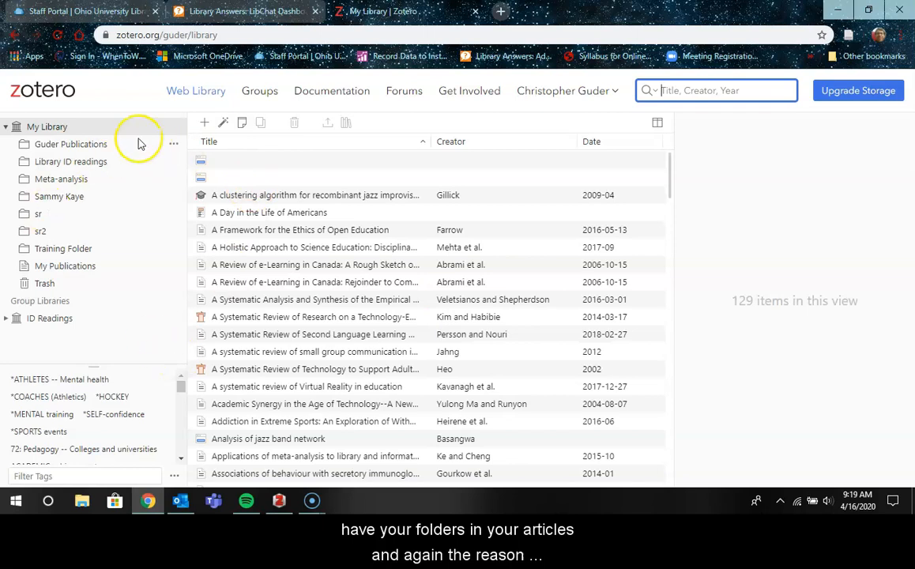
pyautogui.moveTo(296, 387)
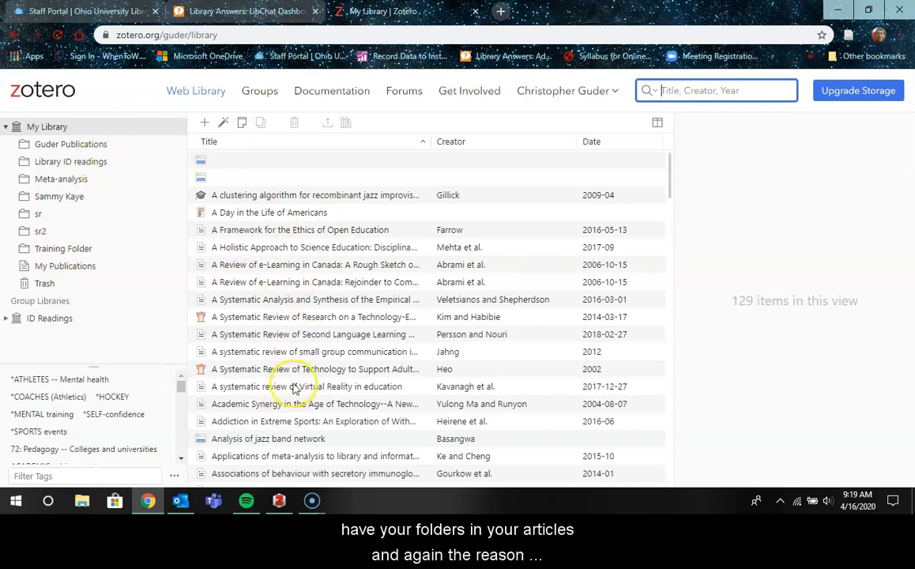